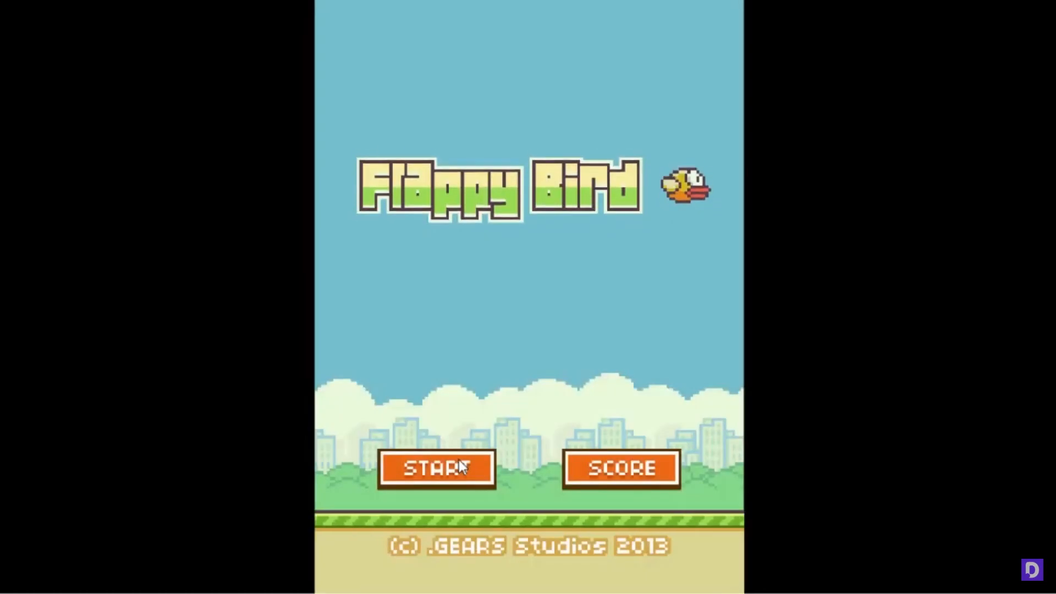
Start a new round from the title screen so the Get Ready screen shows score 0
click(436, 469)
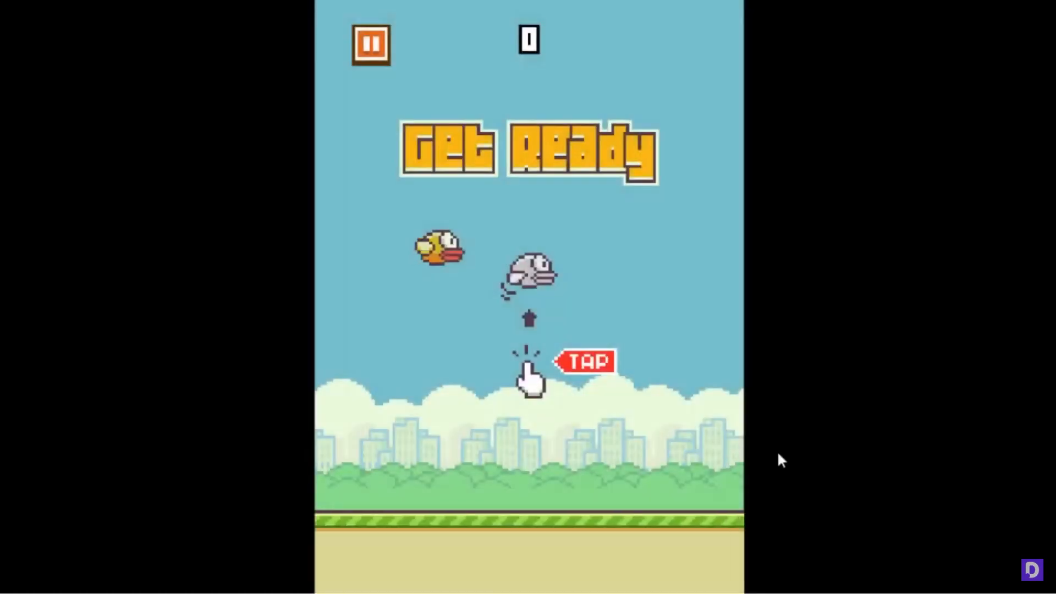